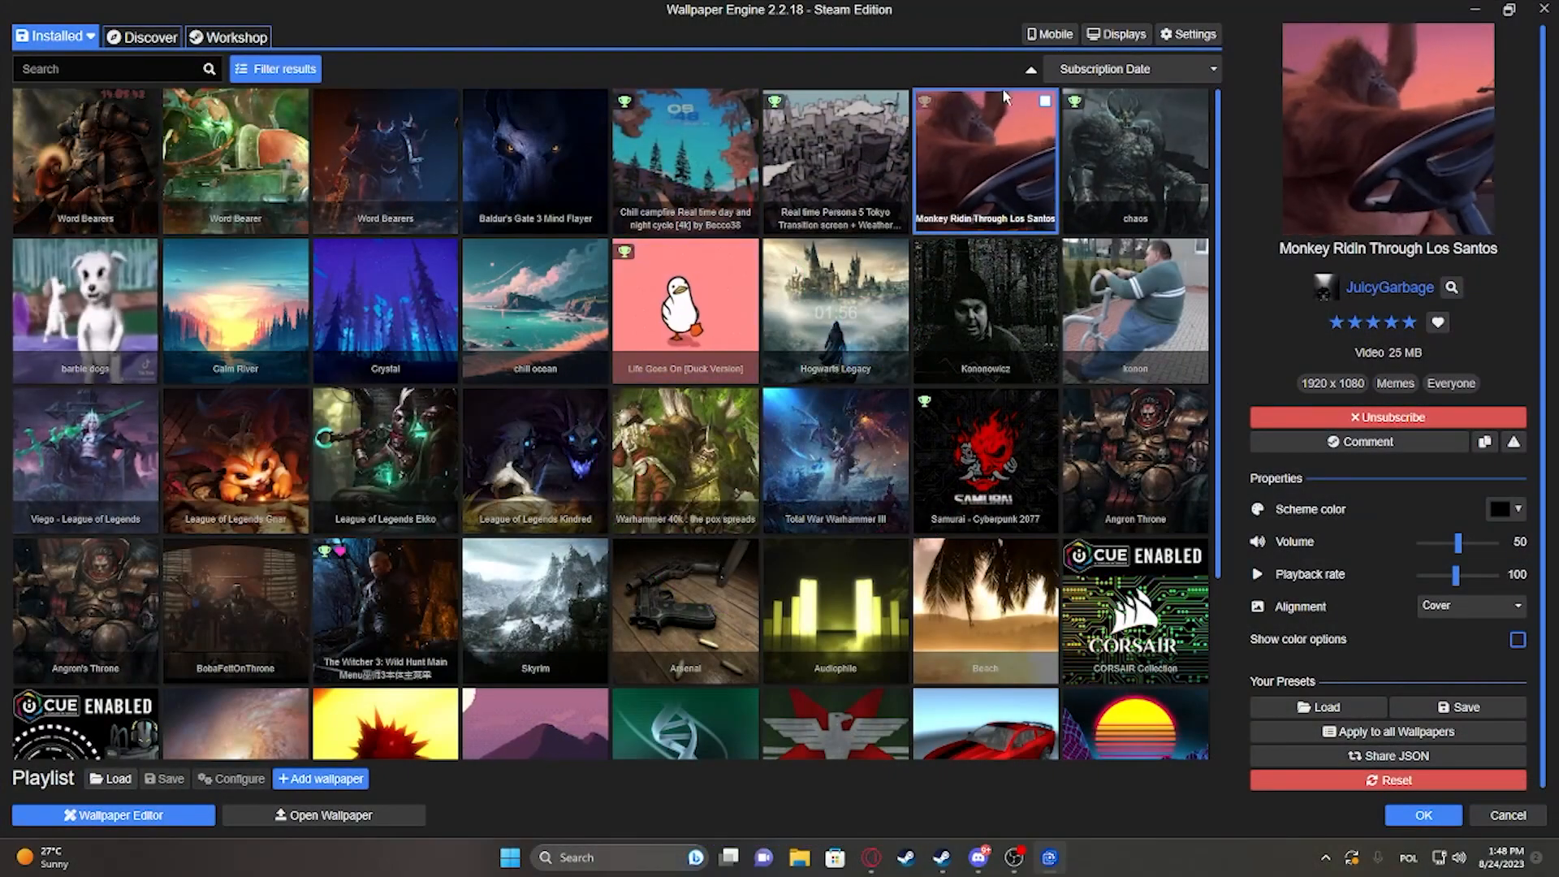
Open Wallpaper Engine's Settings on the Performance tab
{"action": "left_click", "coordinate": [1189, 34]}
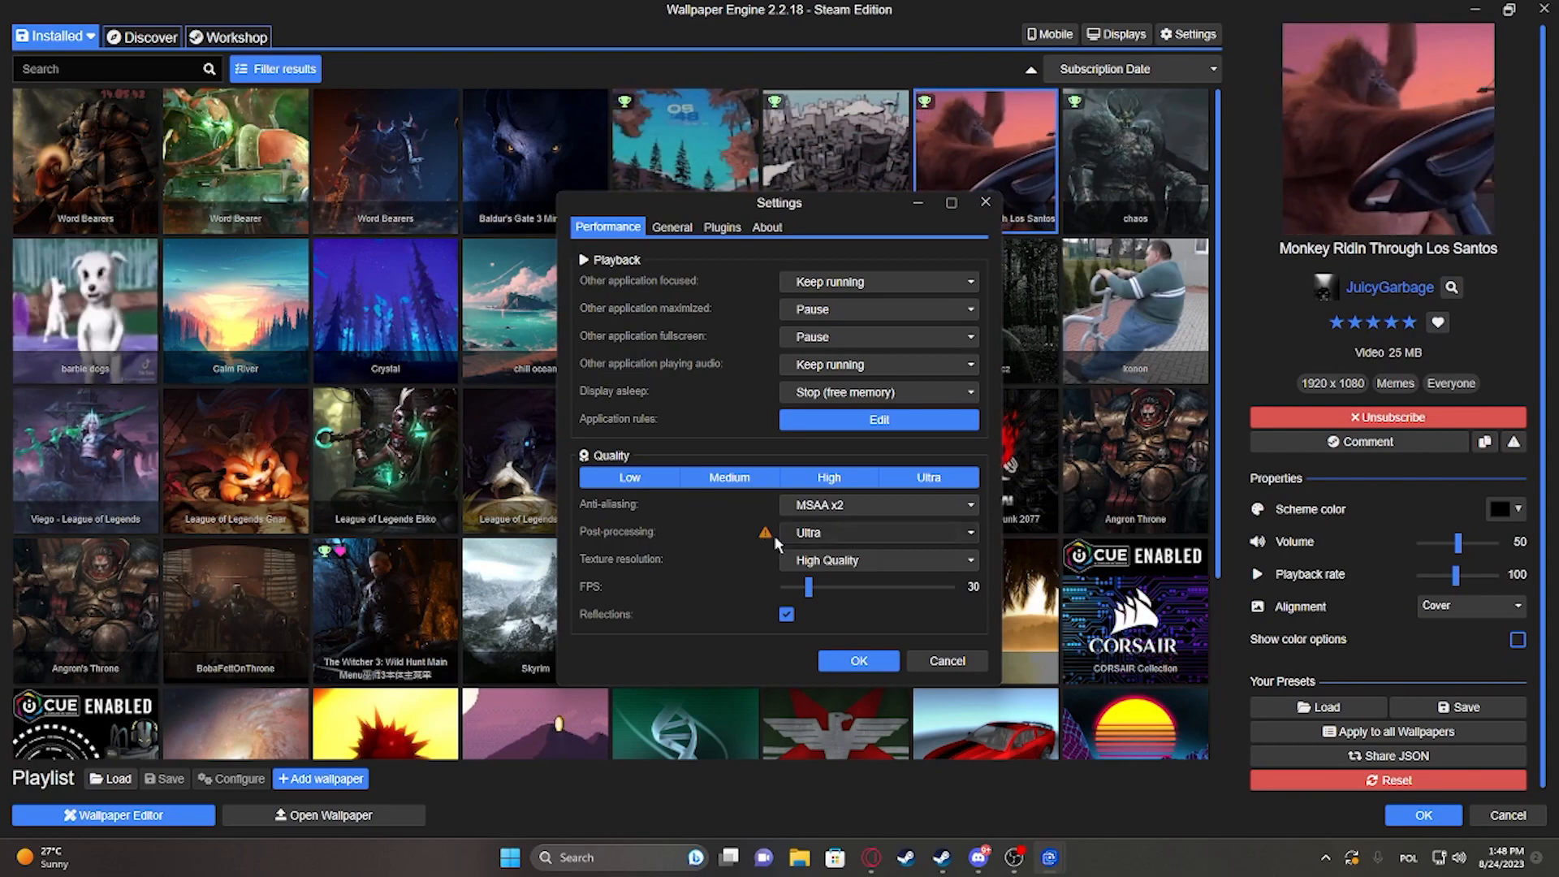
Set anti-aliasing to MSAA x8 and keep texture resolution at High Quality
{"action": "left_click", "coordinate": [878, 504]}
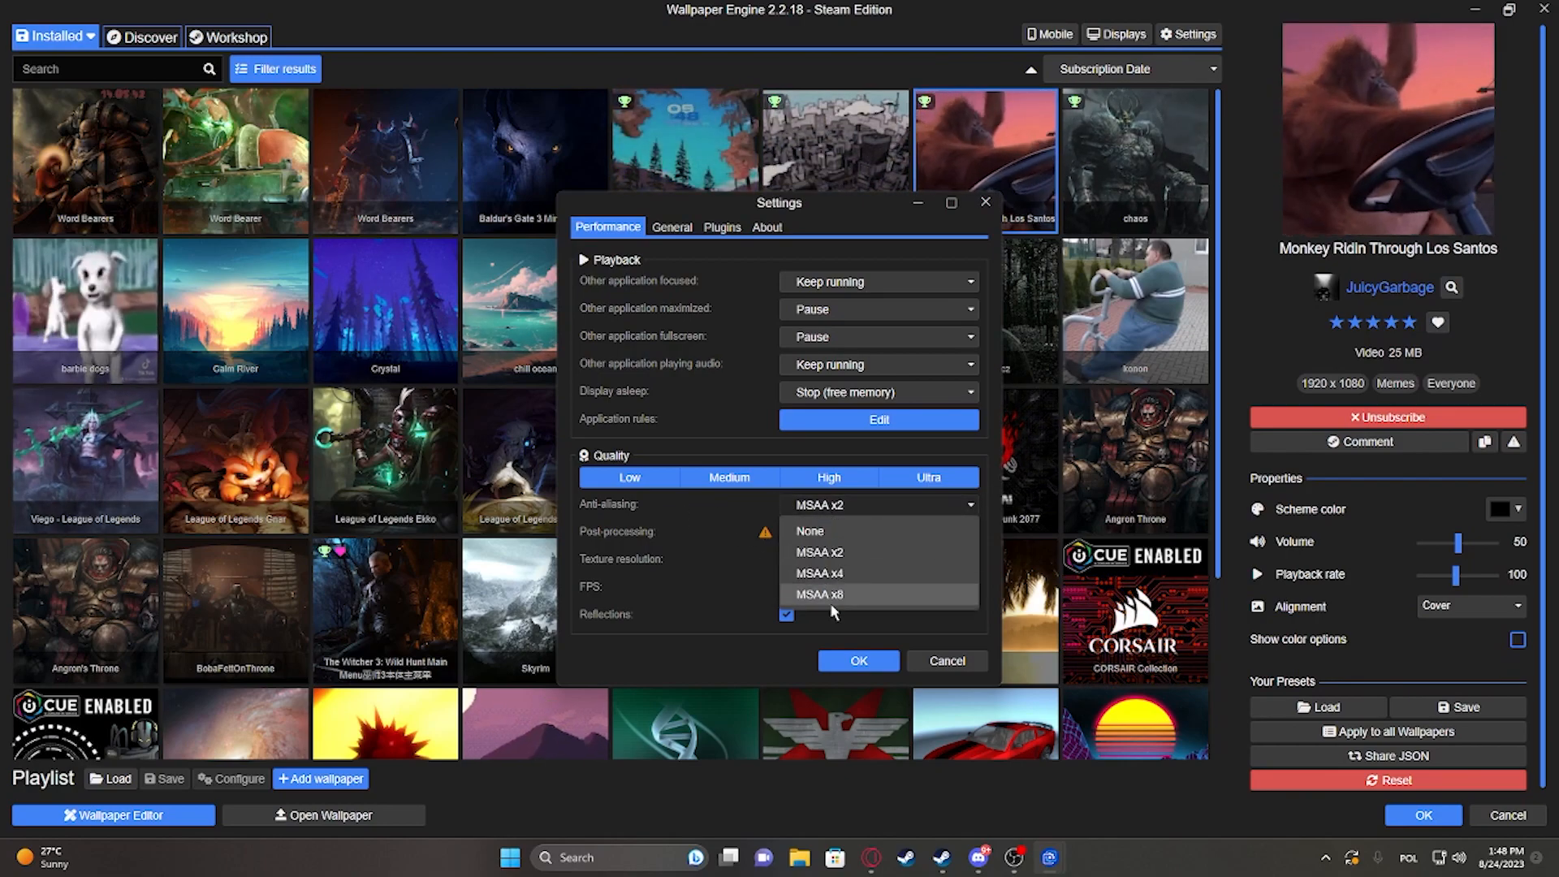
{"action": "left_click", "coordinate": [818, 593]}
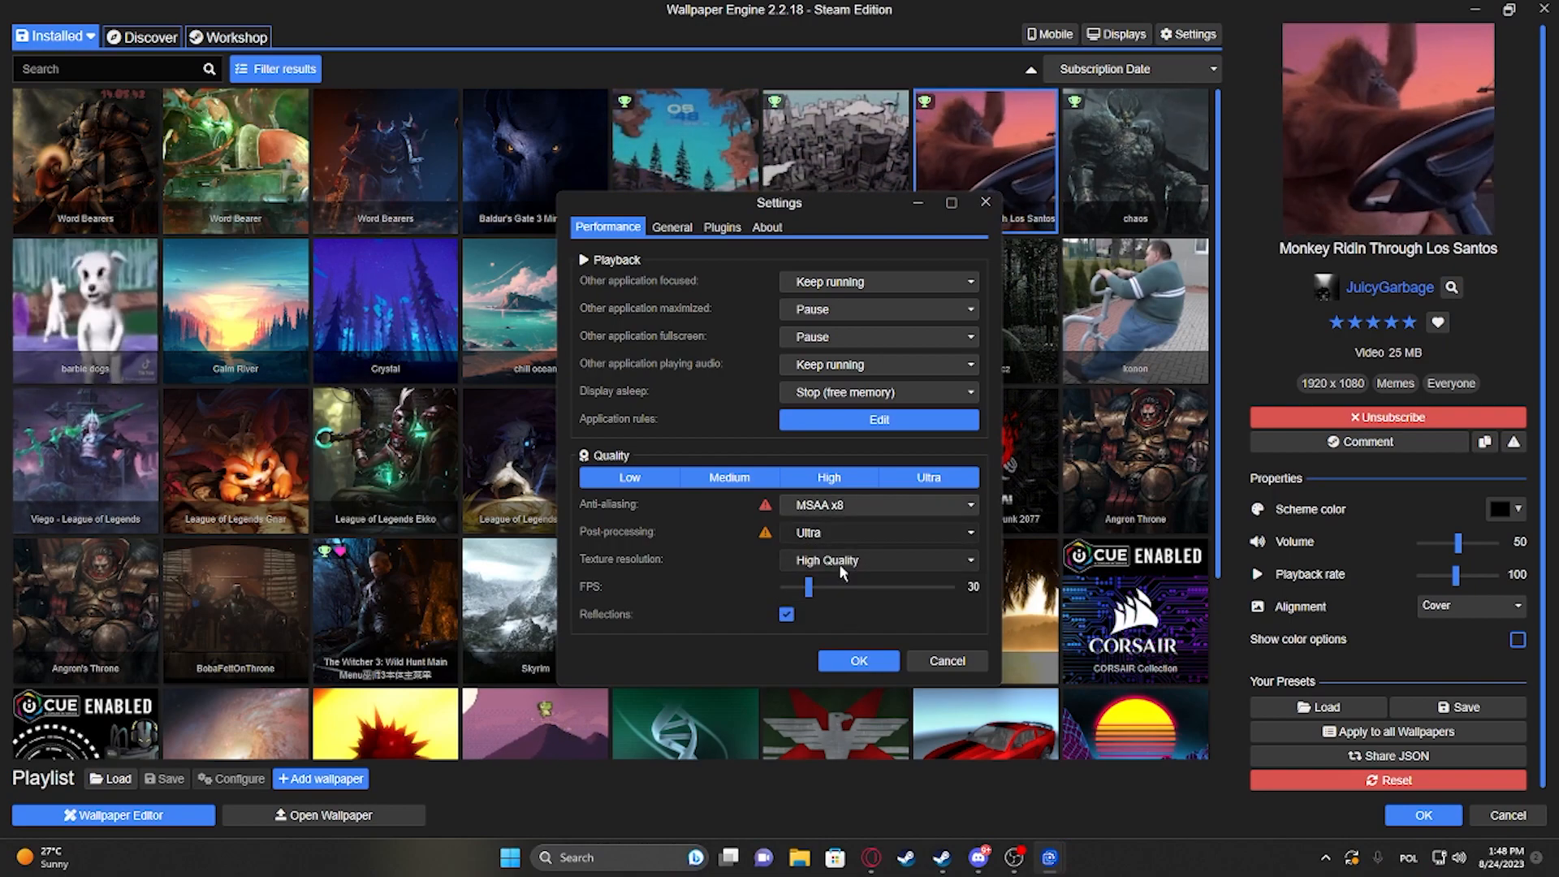
{"action": "left_click", "coordinate": [875, 560]}
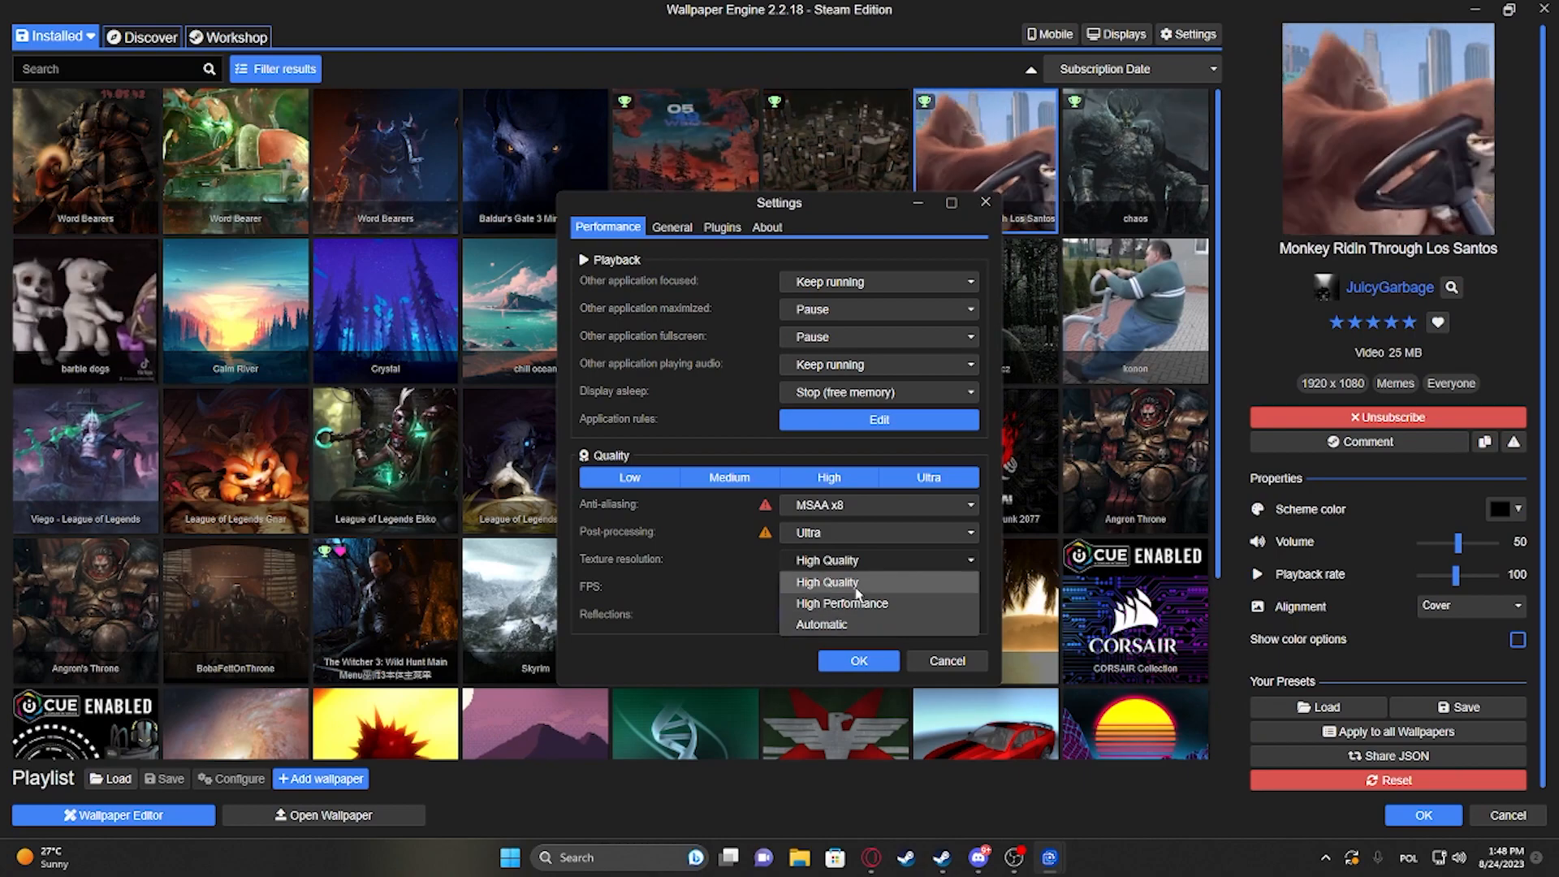
{"action": "left_click", "coordinate": [825, 581]}
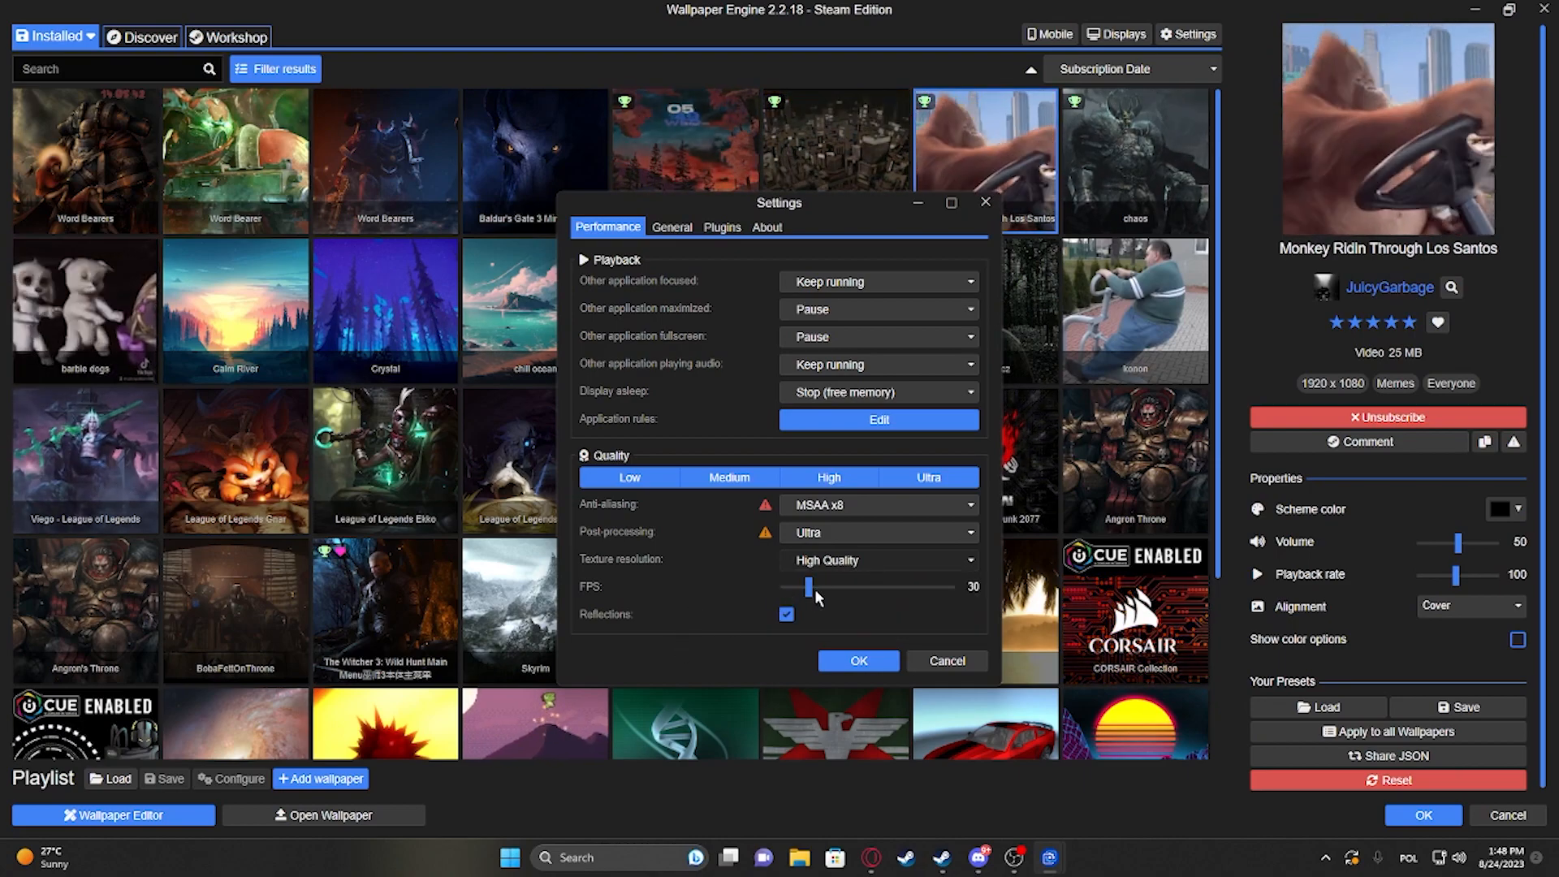
Set the FPS limit to 60 with reflections on, and confirm with OK
{"action": "left_click_drag", "start_coordinate": [807, 586], "coordinate": [860, 586]}
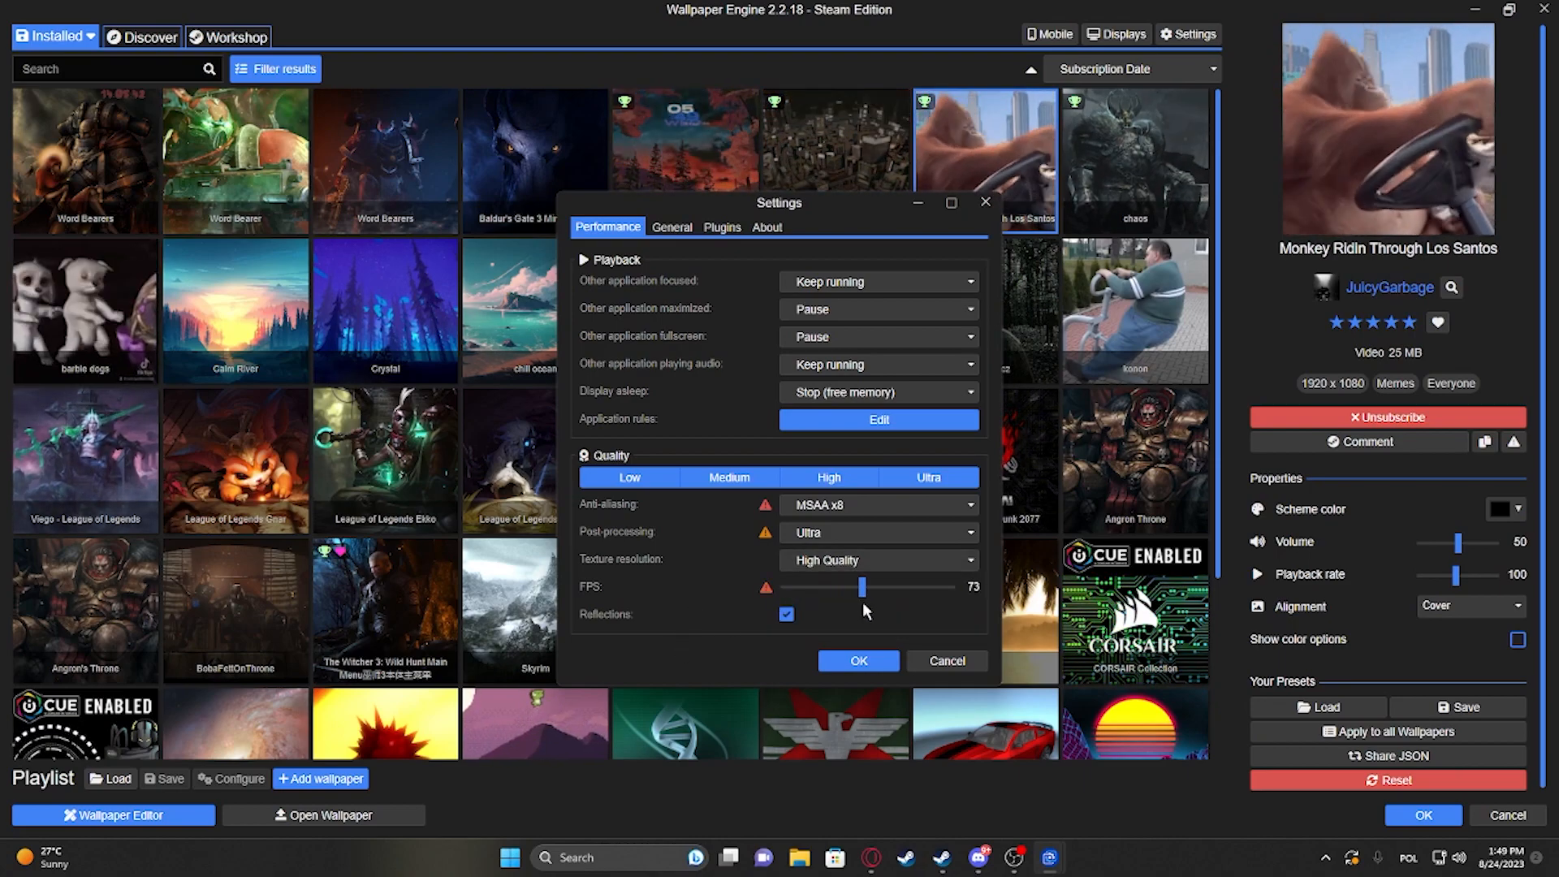
{"action": "left_click_drag", "start_coordinate": [860, 586], "coordinate": [849, 586]}
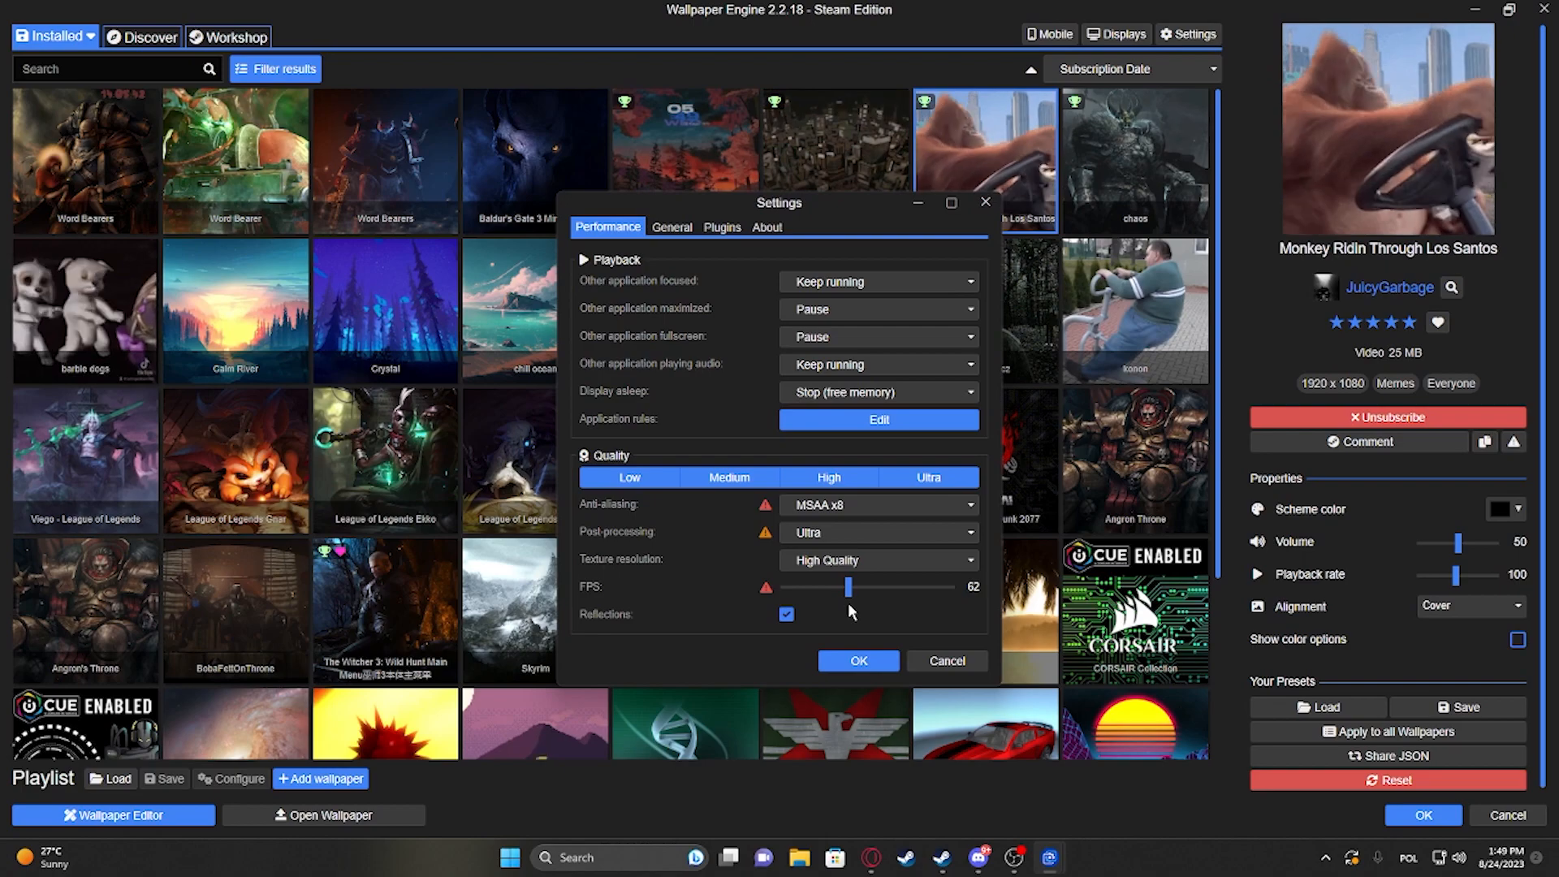
{"action": "left_click_drag", "start_coordinate": [847, 586], "coordinate": [846, 586]}
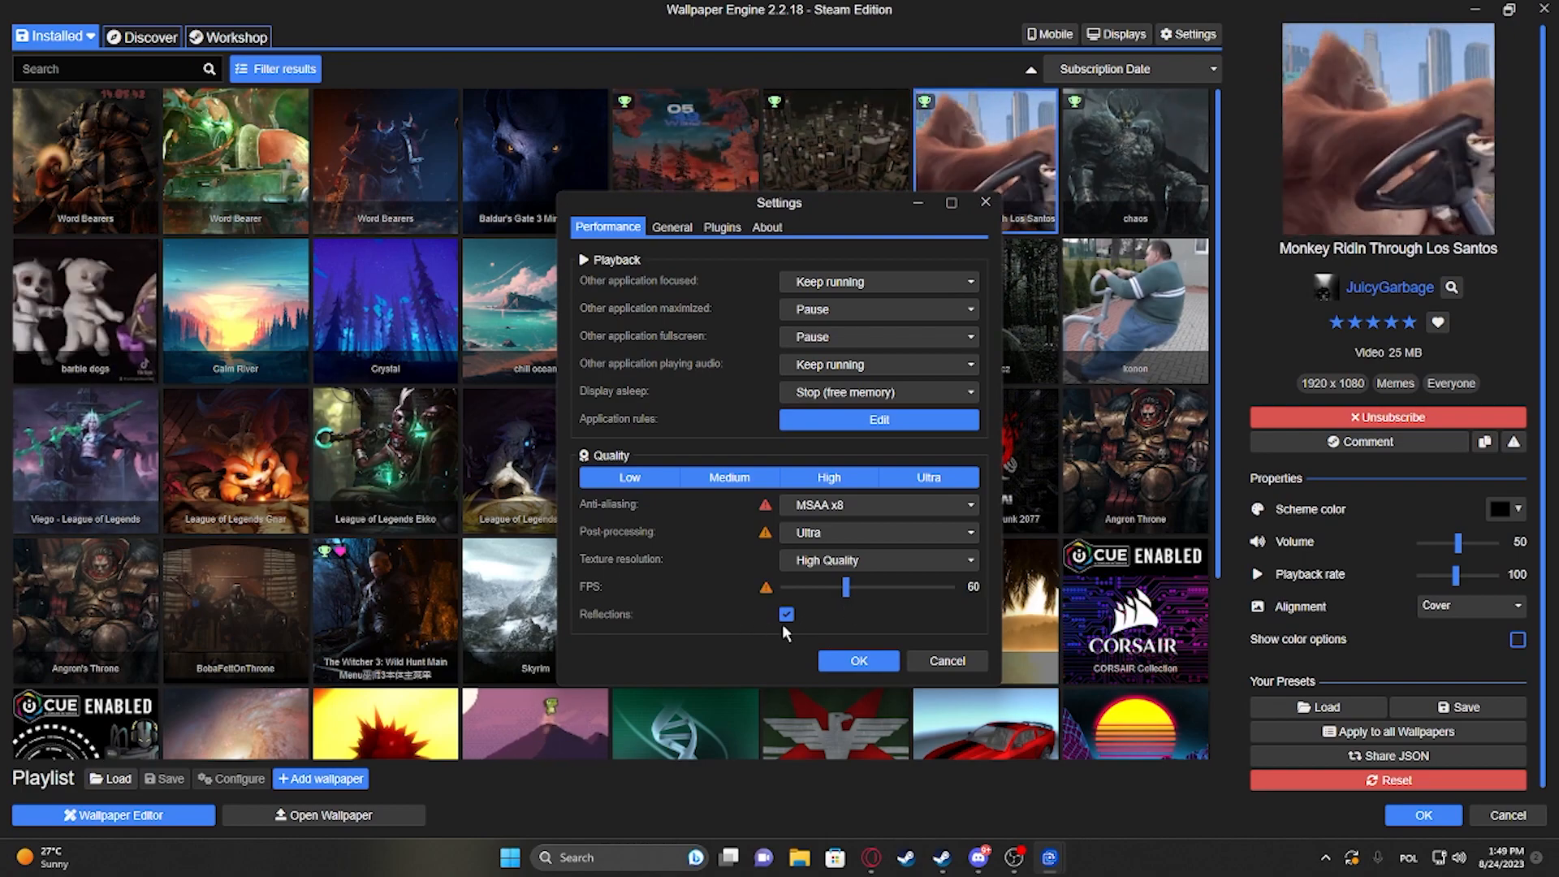
{"action": "mouse_move", "coordinate": [775, 703]}
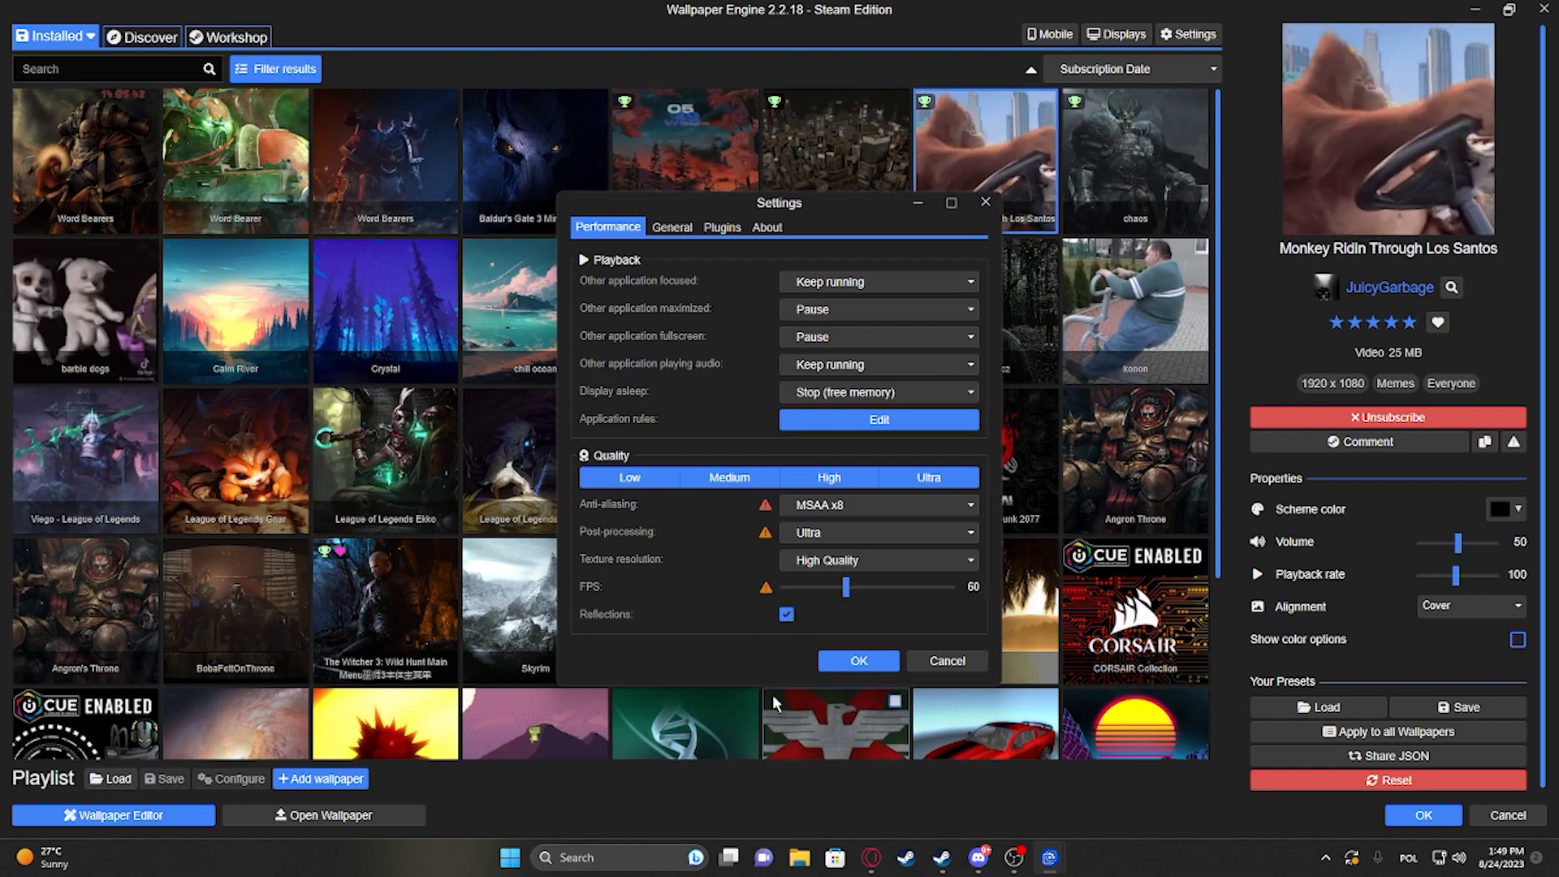
{"action": "left_click", "coordinate": [858, 661]}
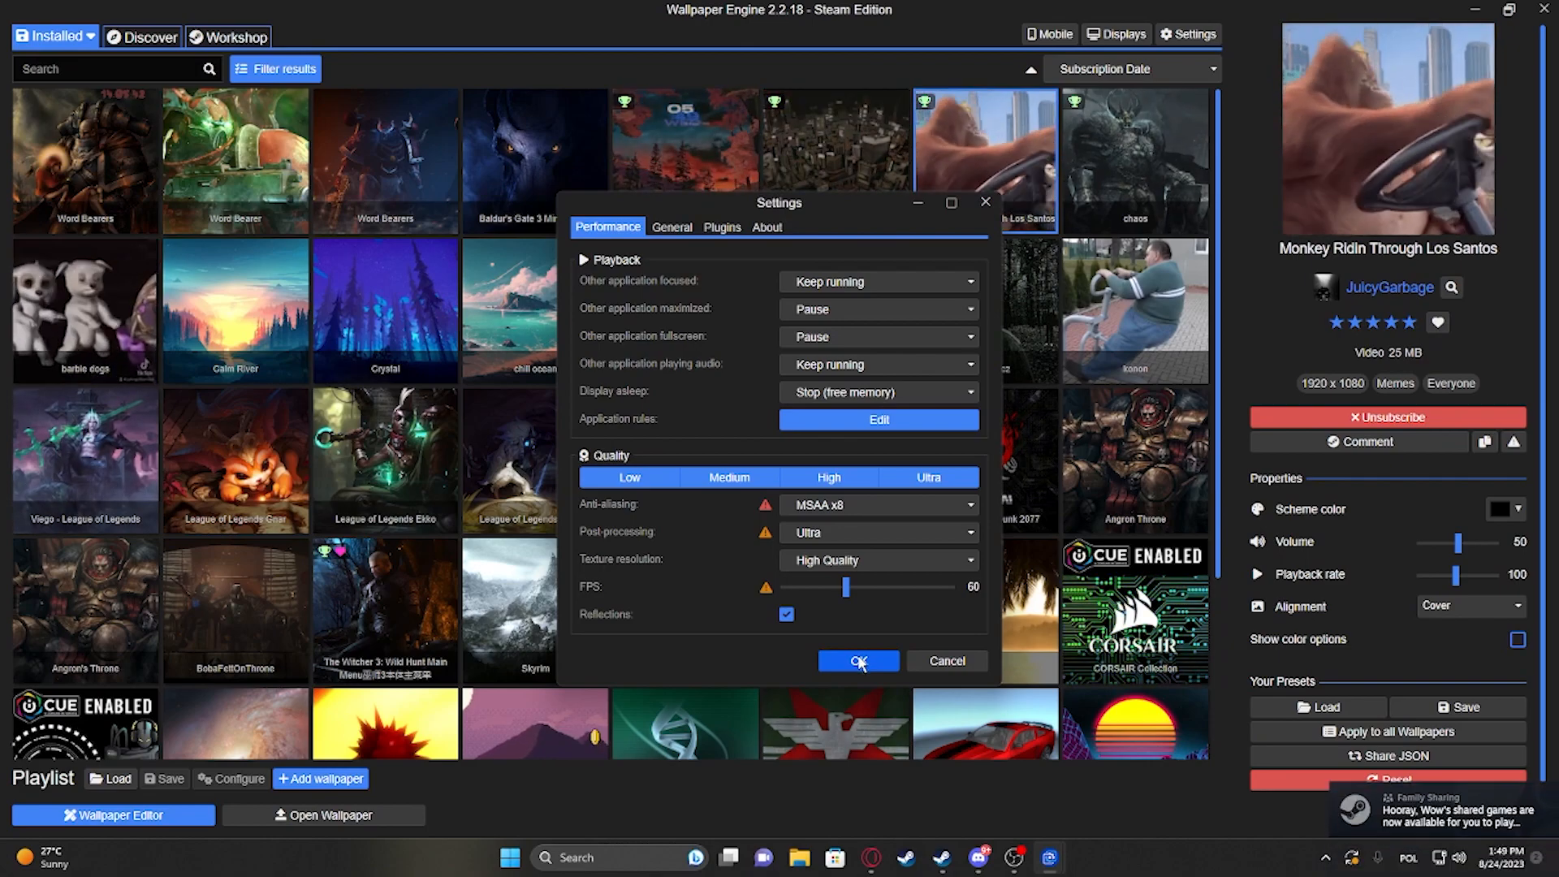